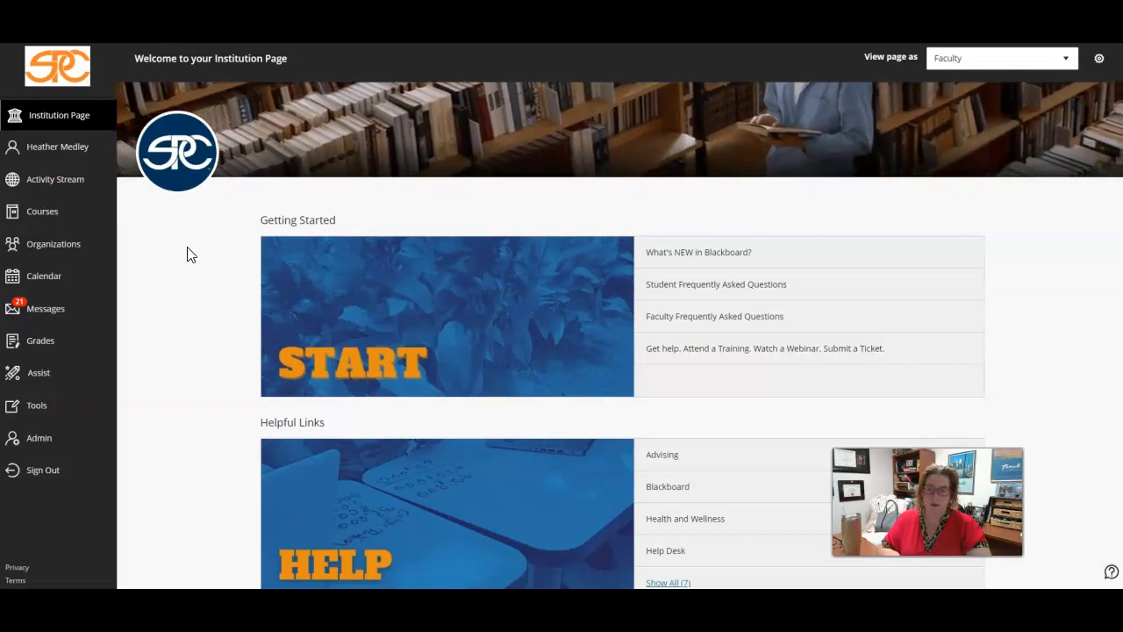
{"action": "mouse_move", "coordinate": [55, 158]}
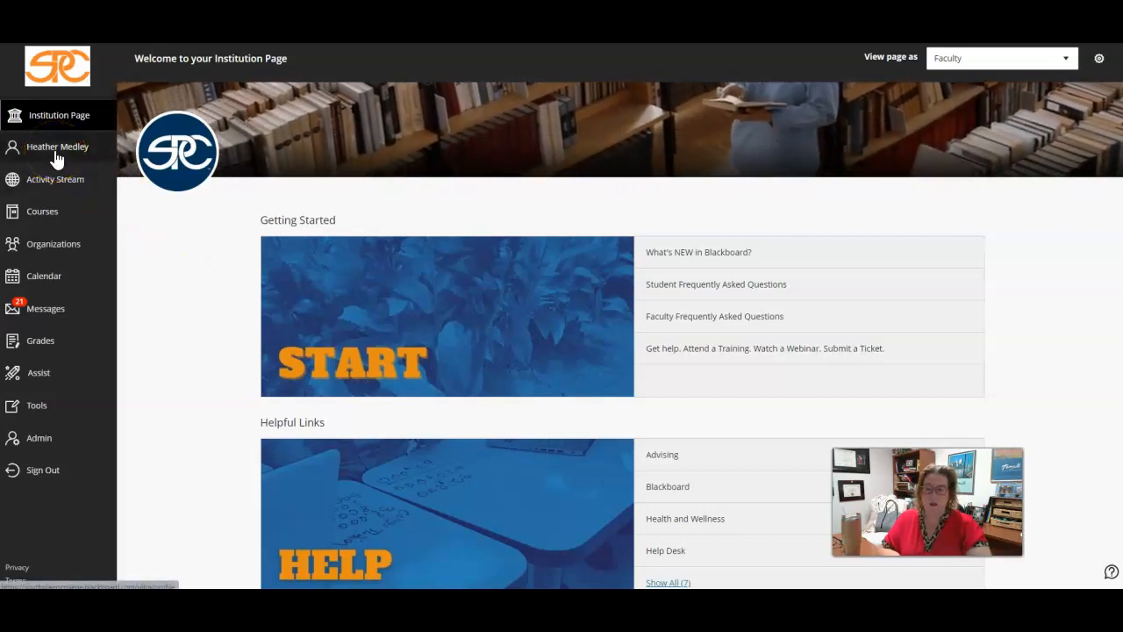
Open your profile page from your name in the left navigation menu
{"action": "left_click", "coordinate": [57, 146]}
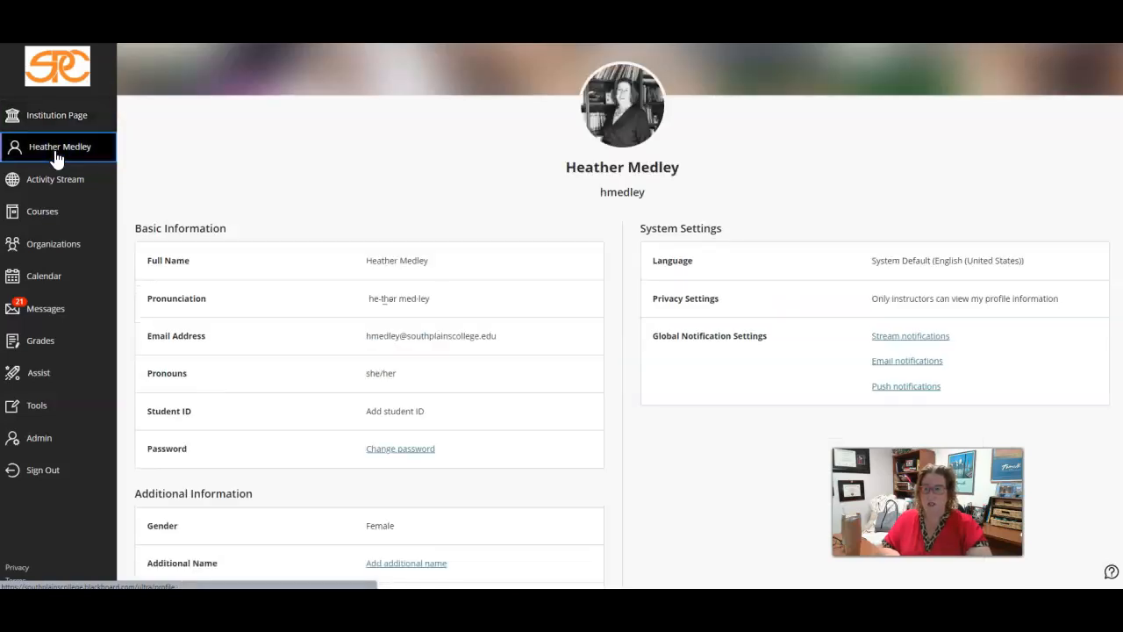
{"action": "mouse_move", "coordinate": [889, 390]}
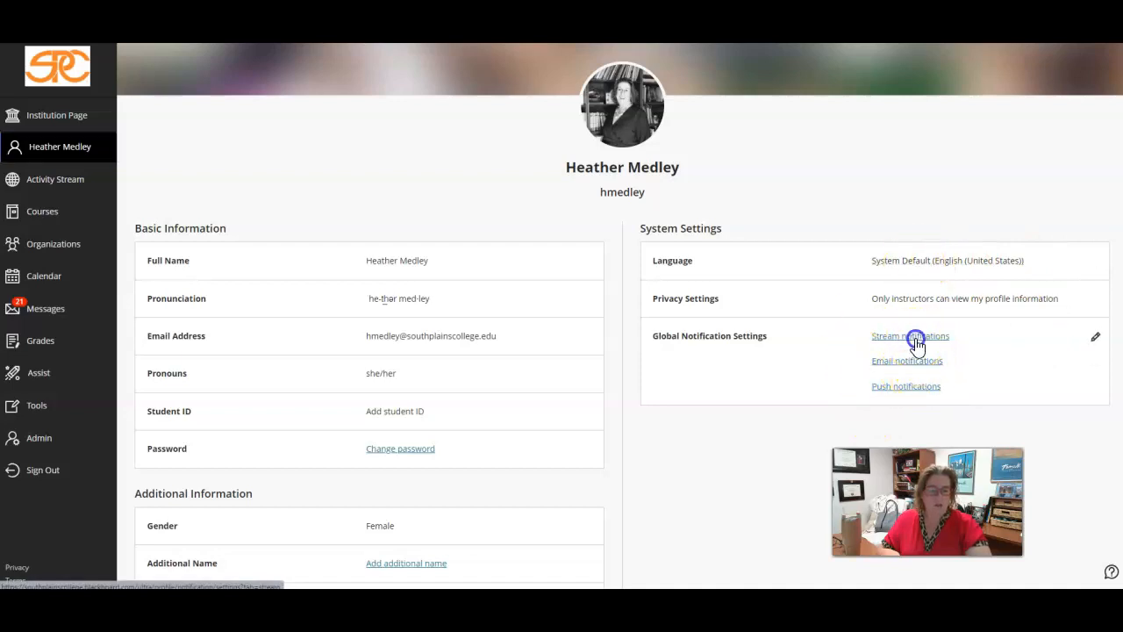
Open Stream notifications and compare the email and push options, email set to once a day
{"action": "left_click", "coordinate": [911, 336]}
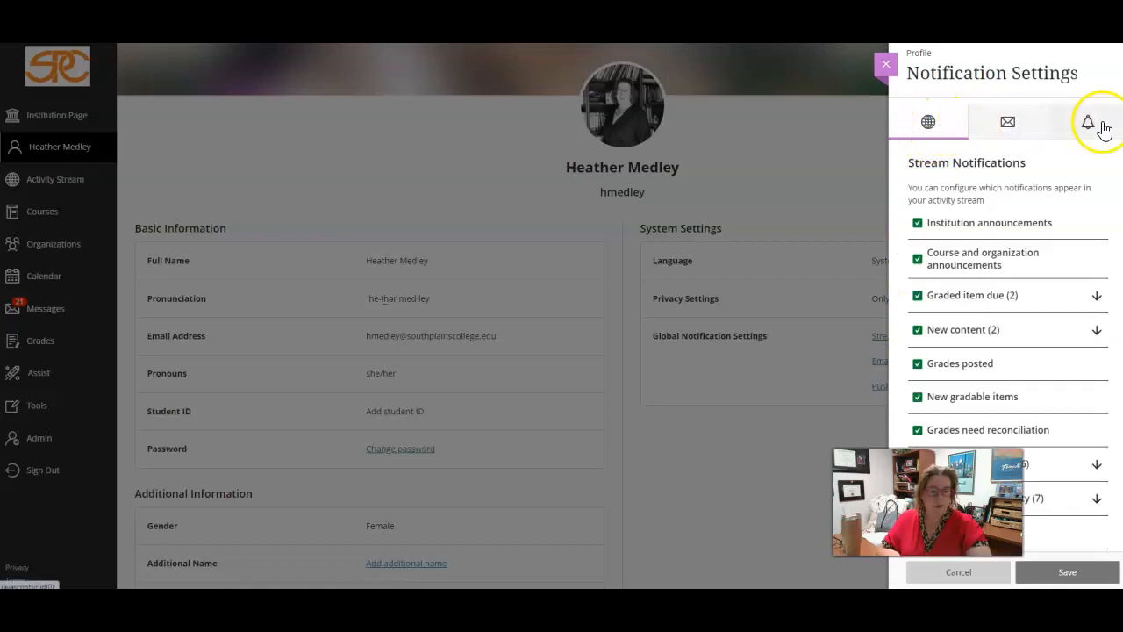
{"action": "left_click", "coordinate": [1012, 121]}
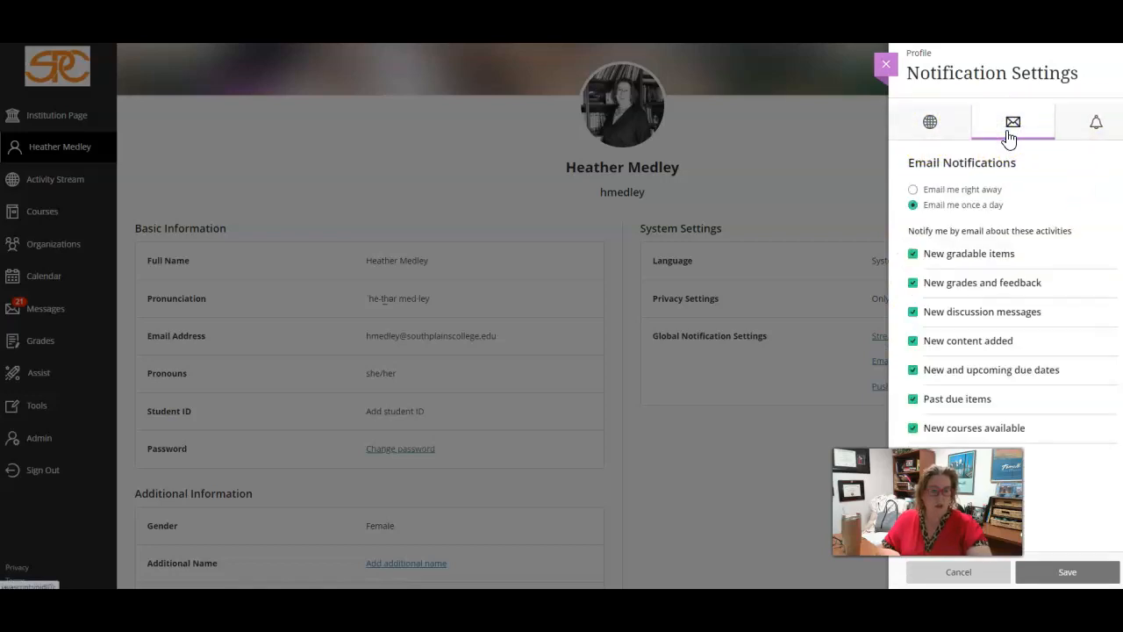
{"action": "left_click", "coordinate": [1096, 122]}
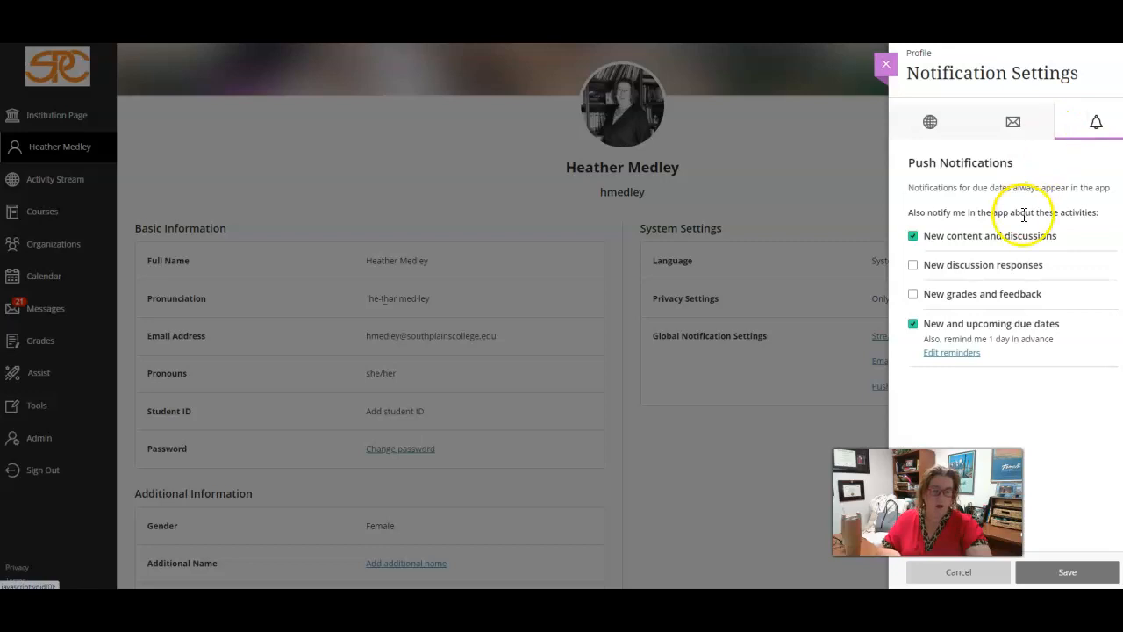
{"action": "left_click", "coordinate": [1013, 121]}
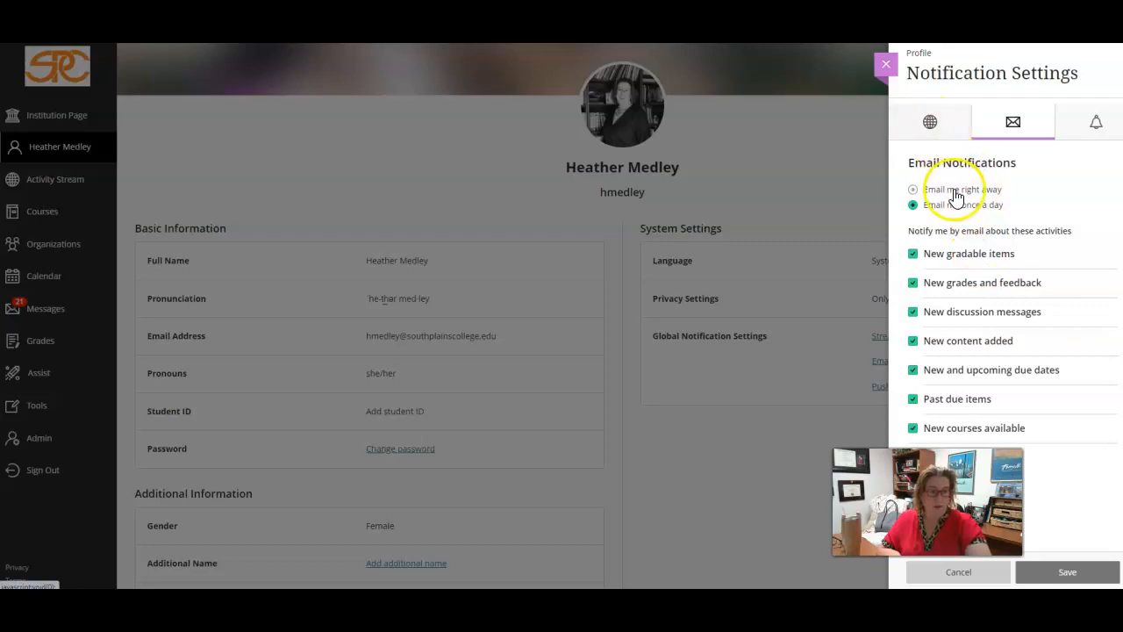
{"action": "left_click", "coordinate": [913, 205]}
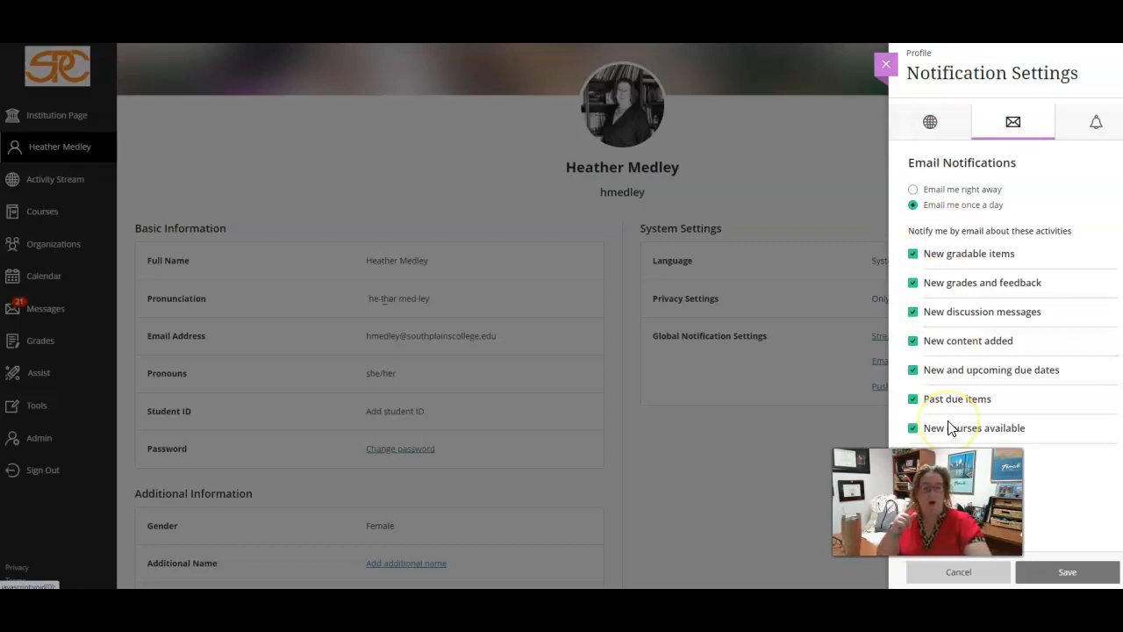
Show Stream Notifications and scroll to calendar events and blog activity types
{"action": "left_click", "coordinate": [932, 122]}
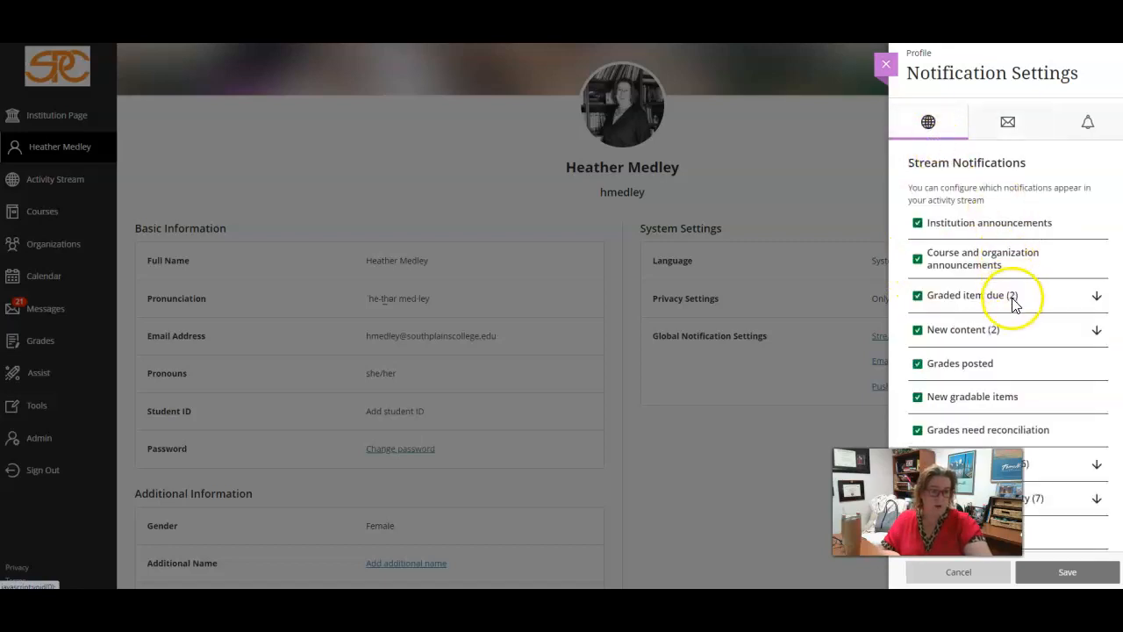
{"action": "scroll", "scroll_direction": "down", "scroll_amount": 3}
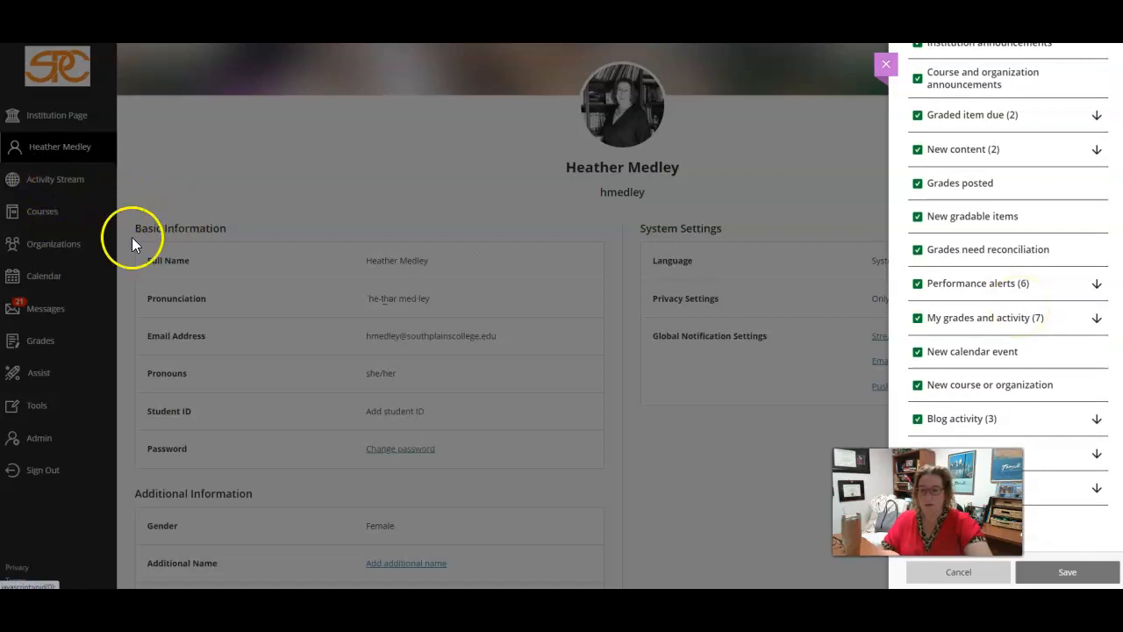
{"action": "mouse_move", "coordinate": [1091, 404]}
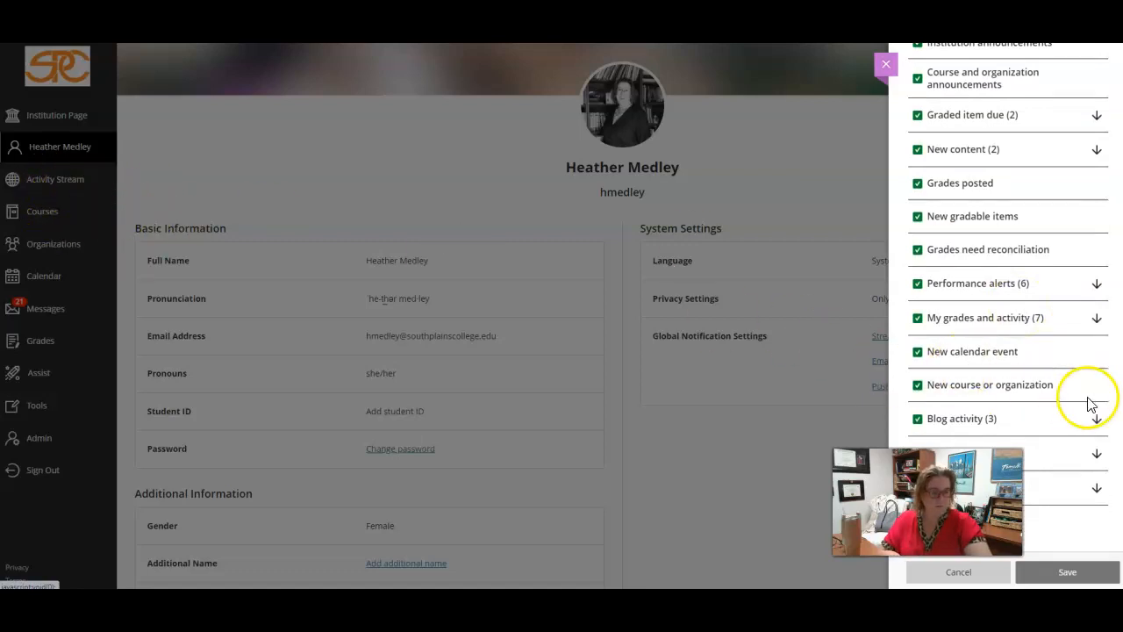